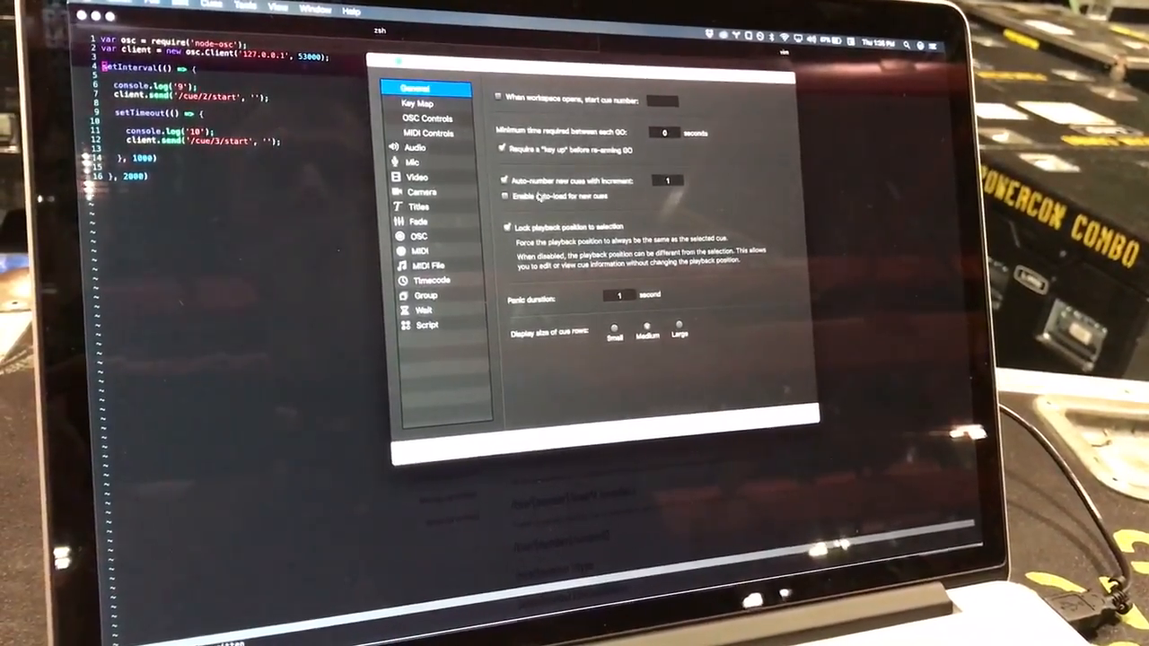
- Show OSC Controls settings with Use OSC Controls enabled, listening on port 53000
{"action": "left_click", "coordinate": [425, 119]}
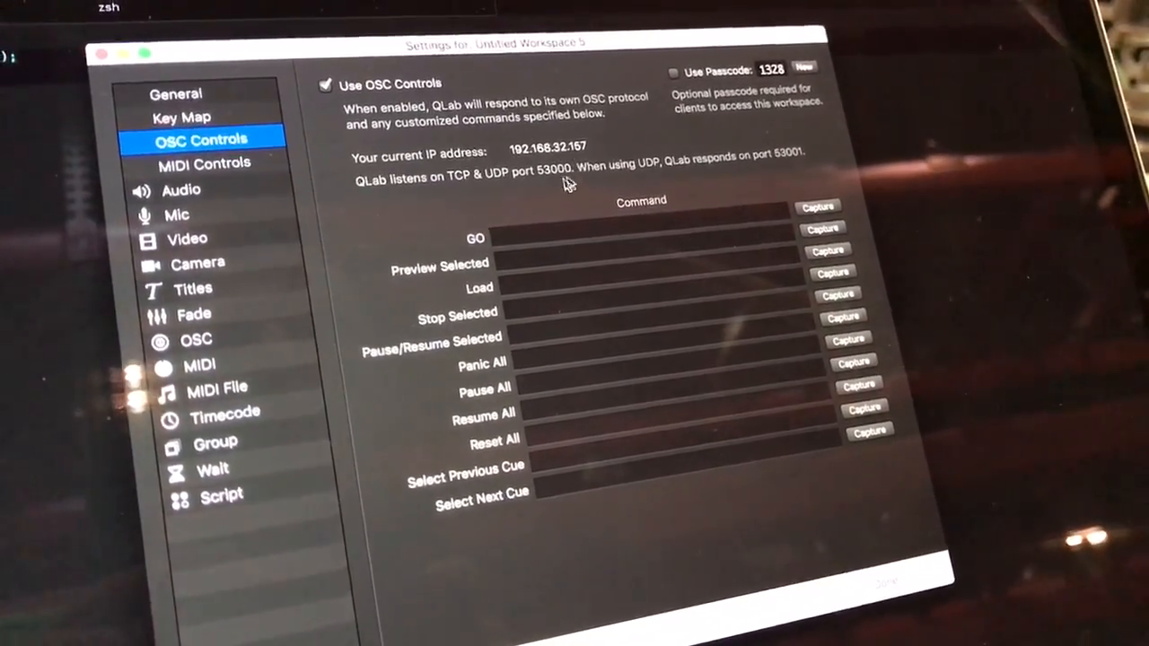
- Show MIDI settings and confirm MIDI Patch 1 is assigned to UM-ONE
{"action": "left_click", "coordinate": [199, 365]}
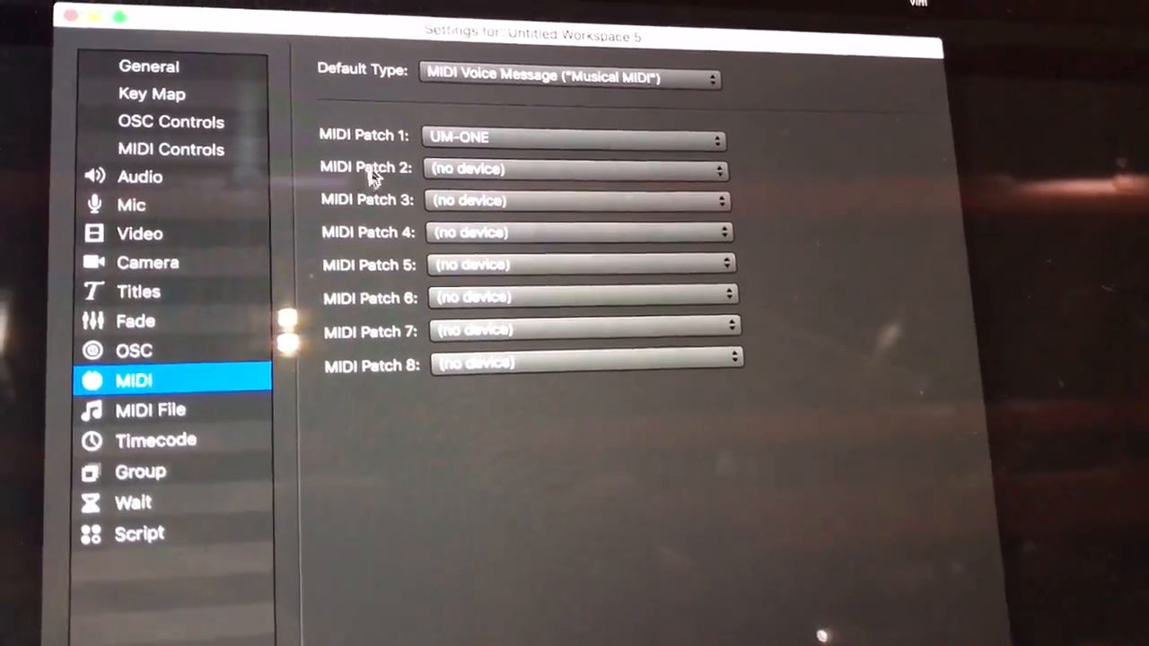
{"action": "left_click", "coordinate": [574, 139]}
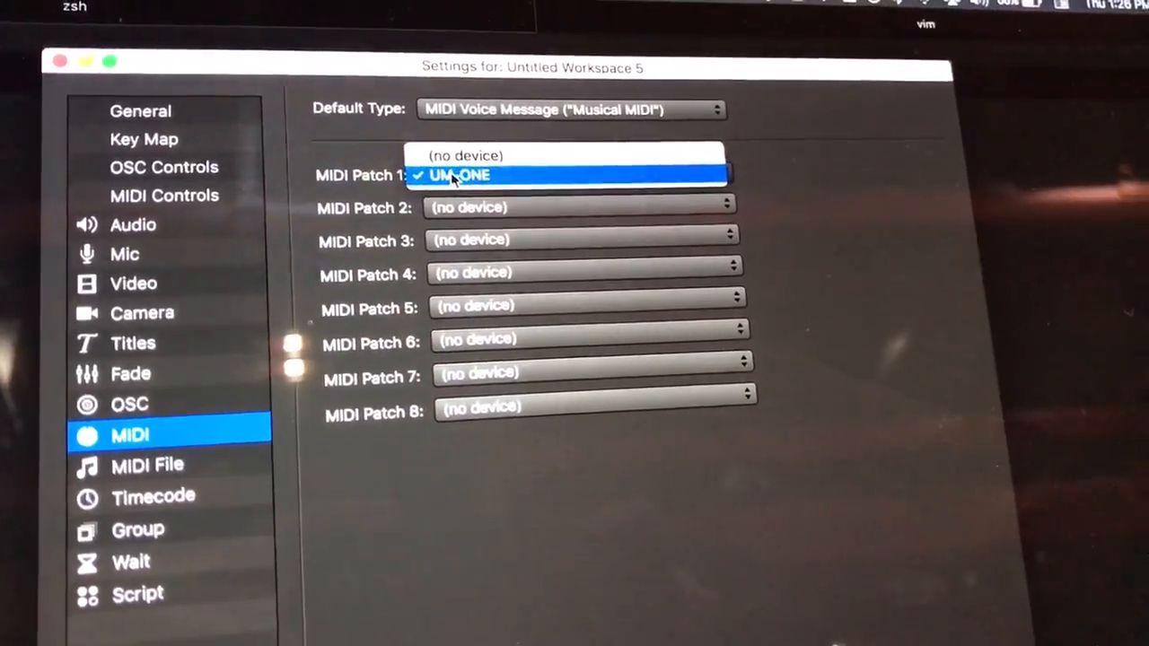